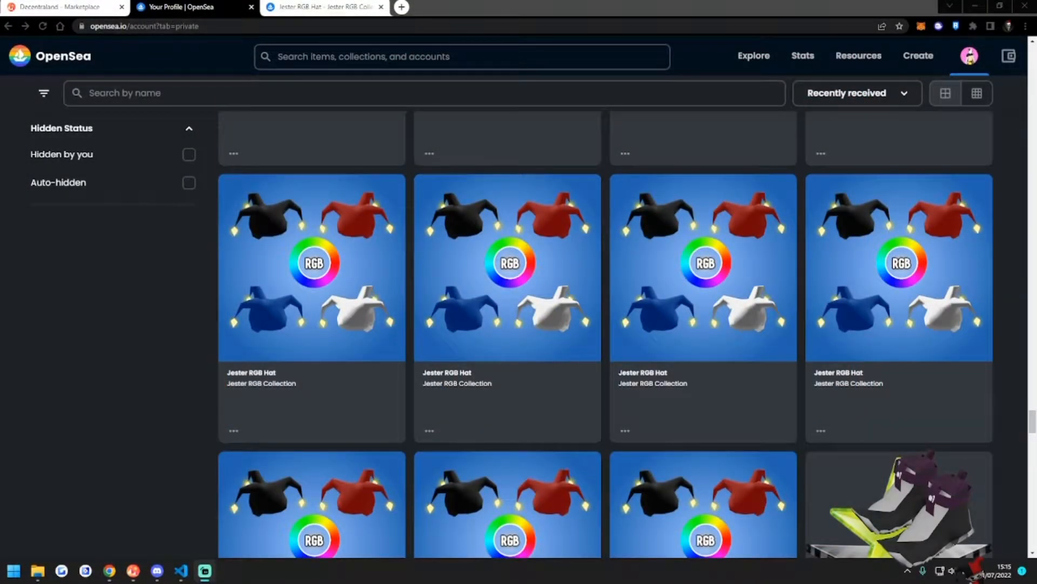
View the Jester RGB Hat item's Details showing its Polygon contract address and token ID.
{"action": "left_click", "coordinate": [312, 265]}
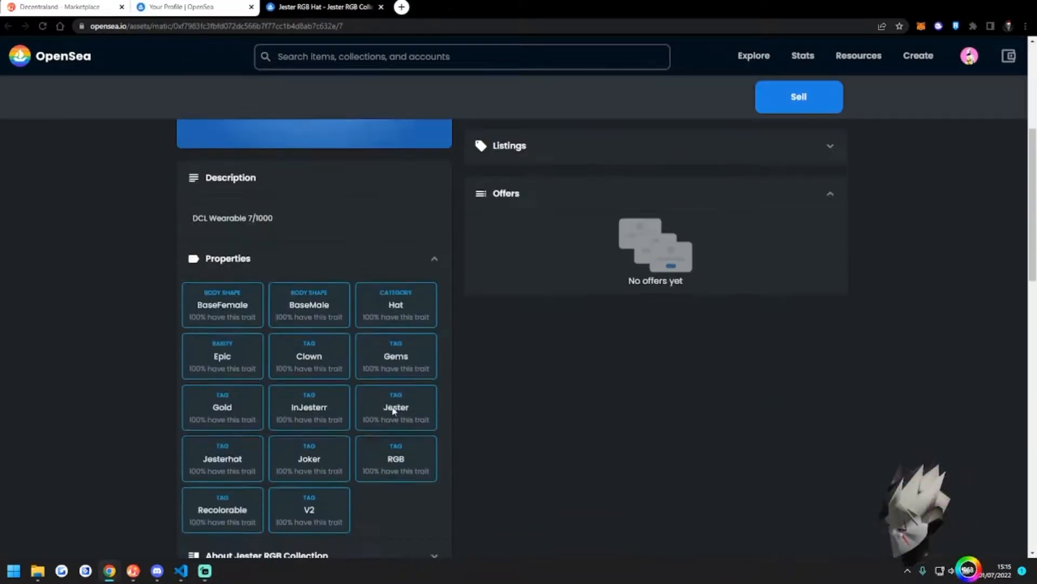
{"action": "scroll", "scroll_direction": "down", "scroll_amount": 3}
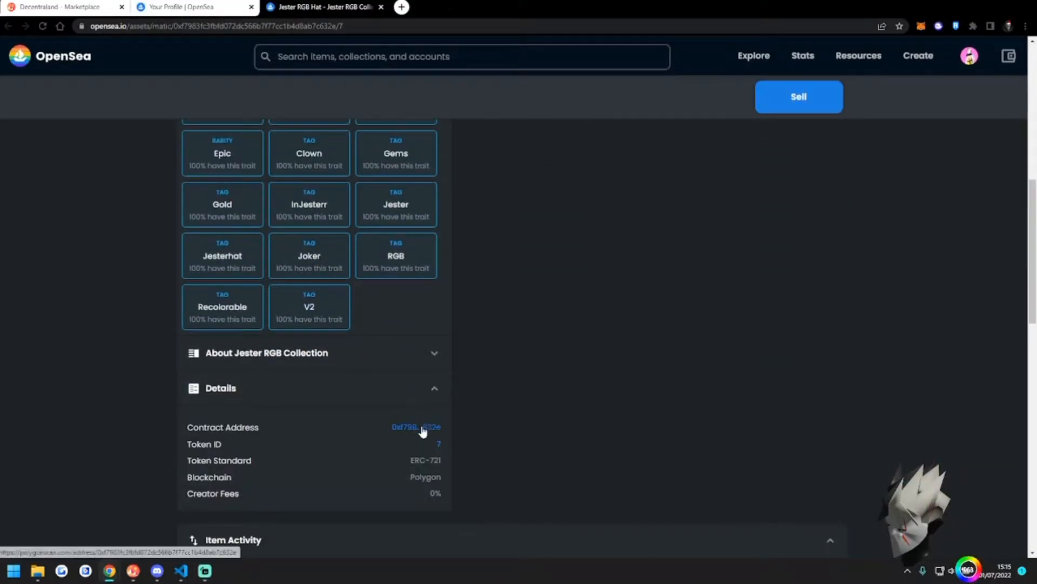
Follow the contract address to PolygonScan and go to the account's Watch List.
{"action": "left_click", "coordinate": [415, 426]}
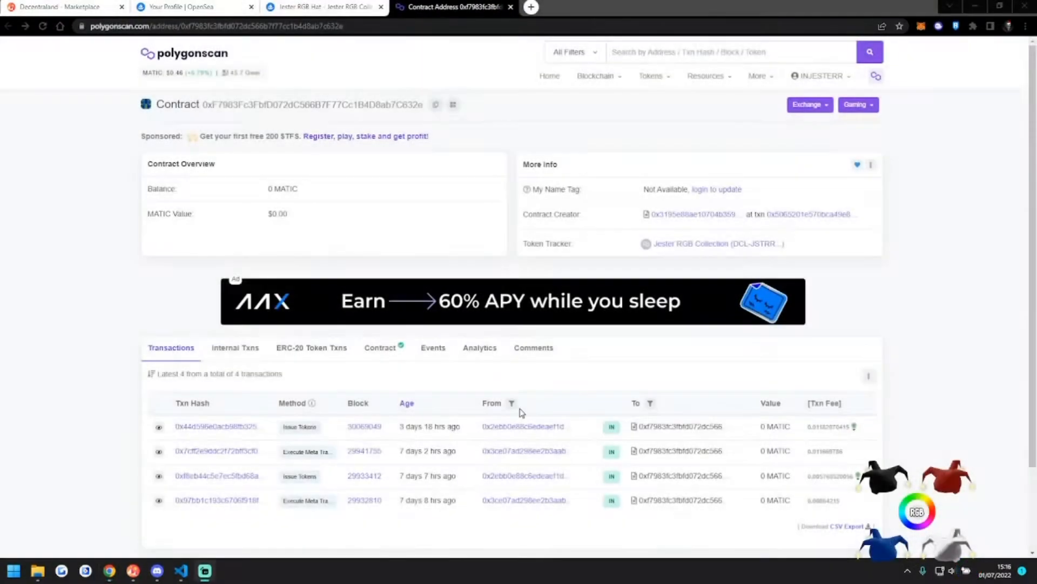
{"action": "left_click", "coordinate": [819, 76]}
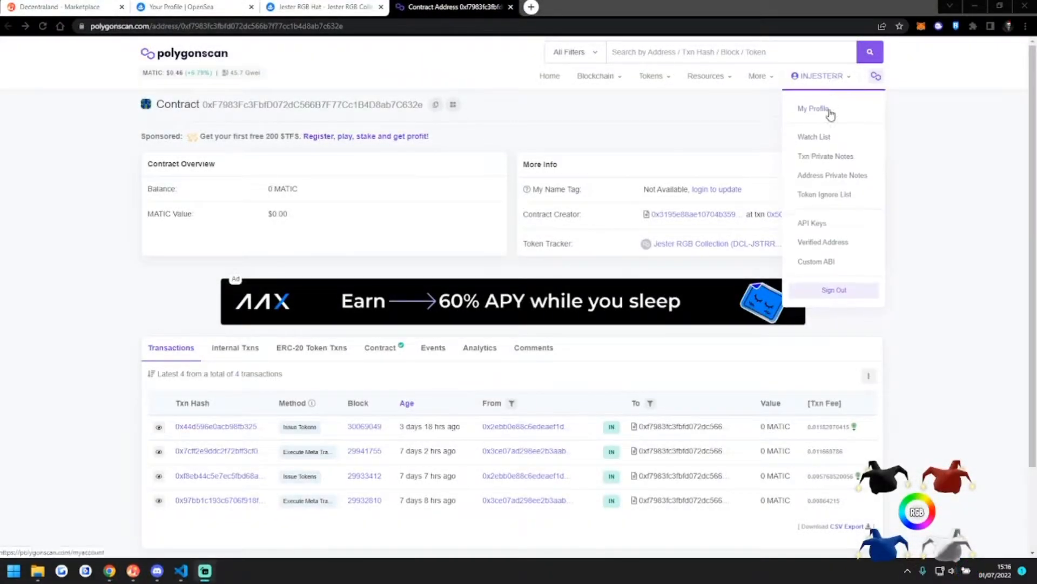
{"action": "left_click", "coordinate": [813, 108]}
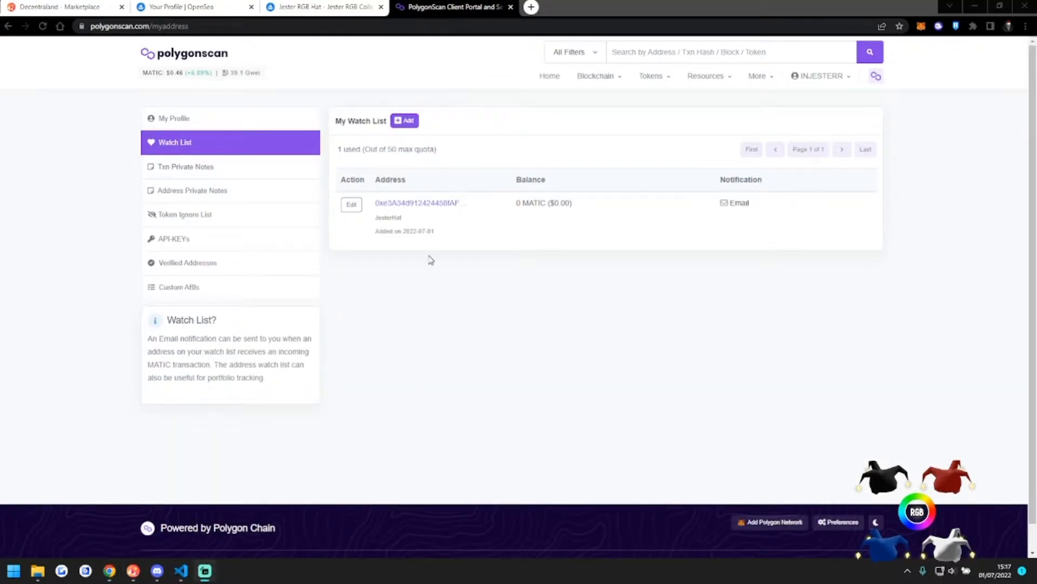
{"action": "mouse_move", "coordinate": [404, 120]}
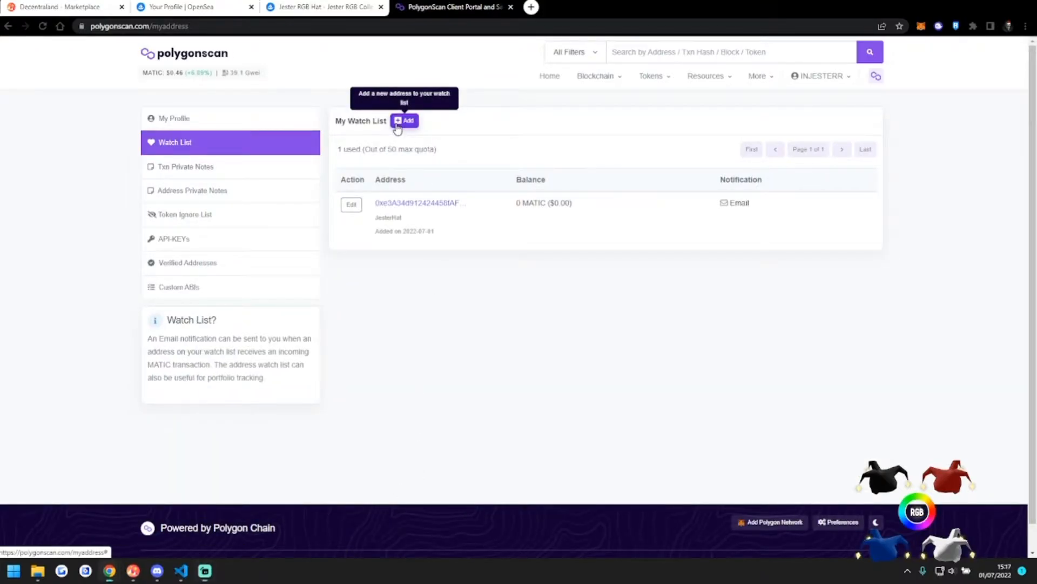
Add the contract address as 'Jester Hat RGB' with transaction notifications, then return to OpenSea.
{"action": "left_click", "coordinate": [404, 120]}
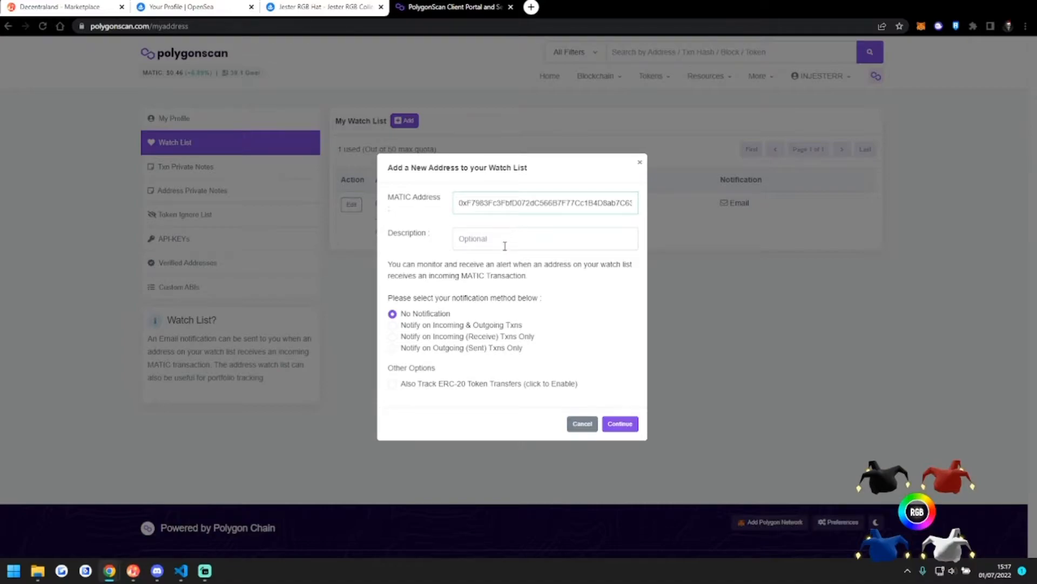
{"action": "type", "text": "Jester Hat R"}
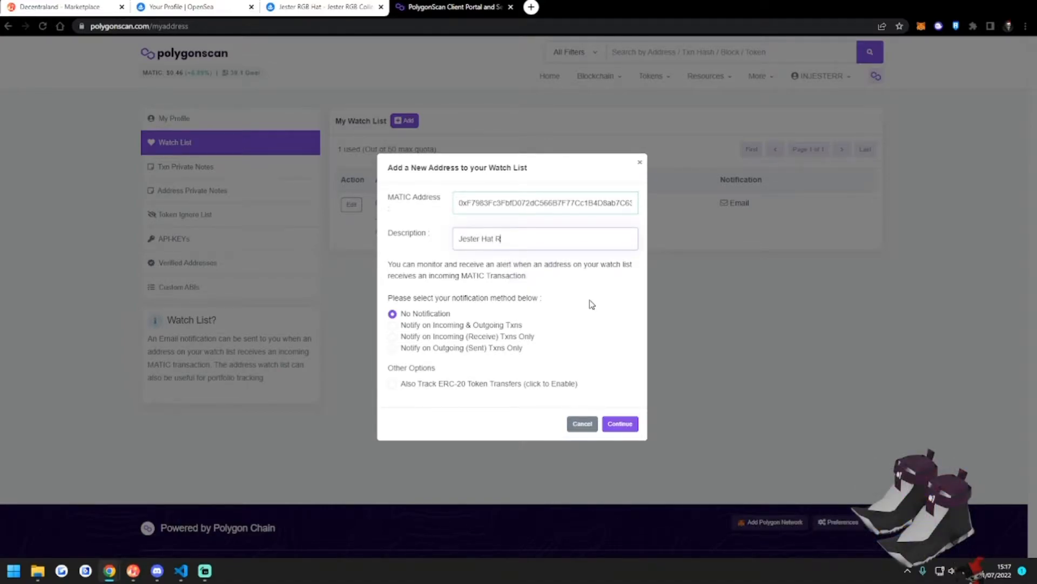
{"action": "type", "text": "GB"}
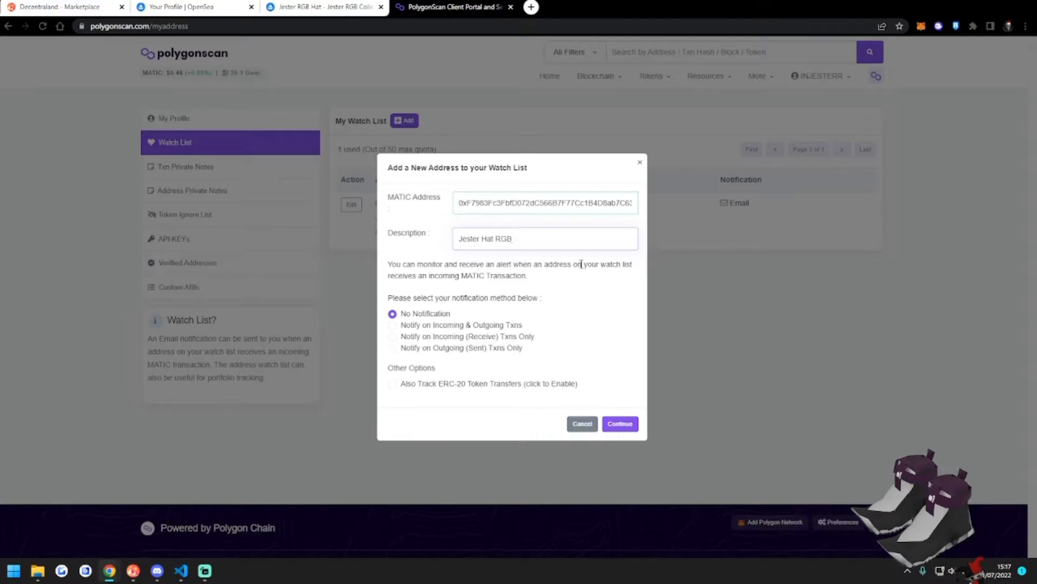
{"action": "mouse_move", "coordinate": [434, 333]}
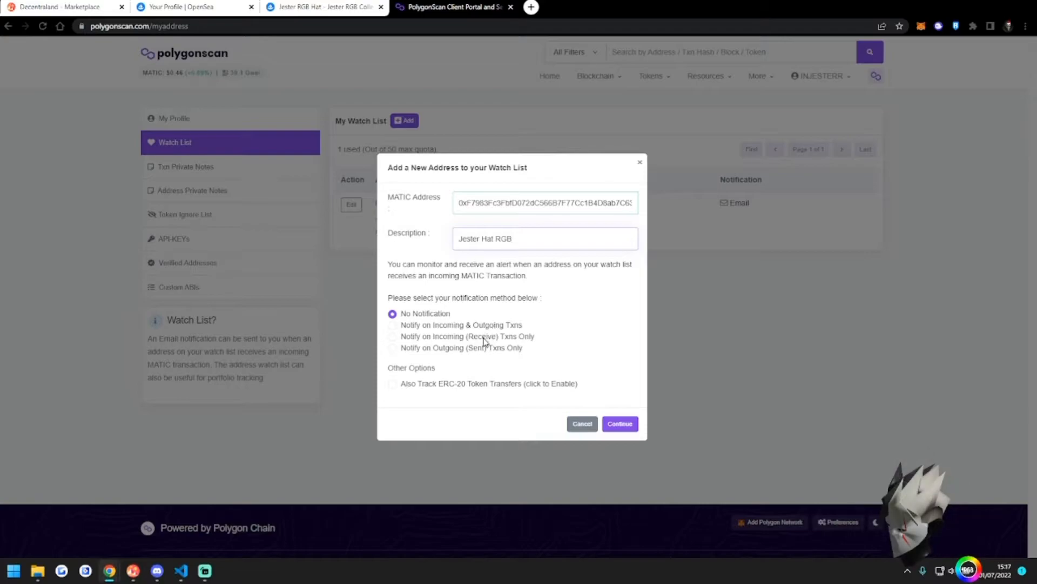
{"action": "mouse_move", "coordinate": [526, 349]}
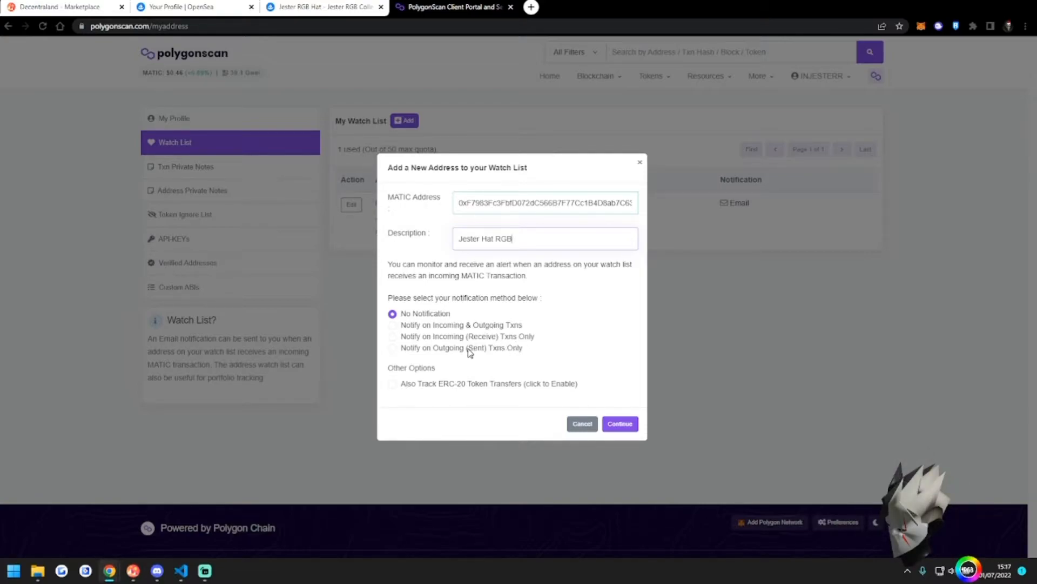
{"action": "left_click", "coordinate": [393, 325]}
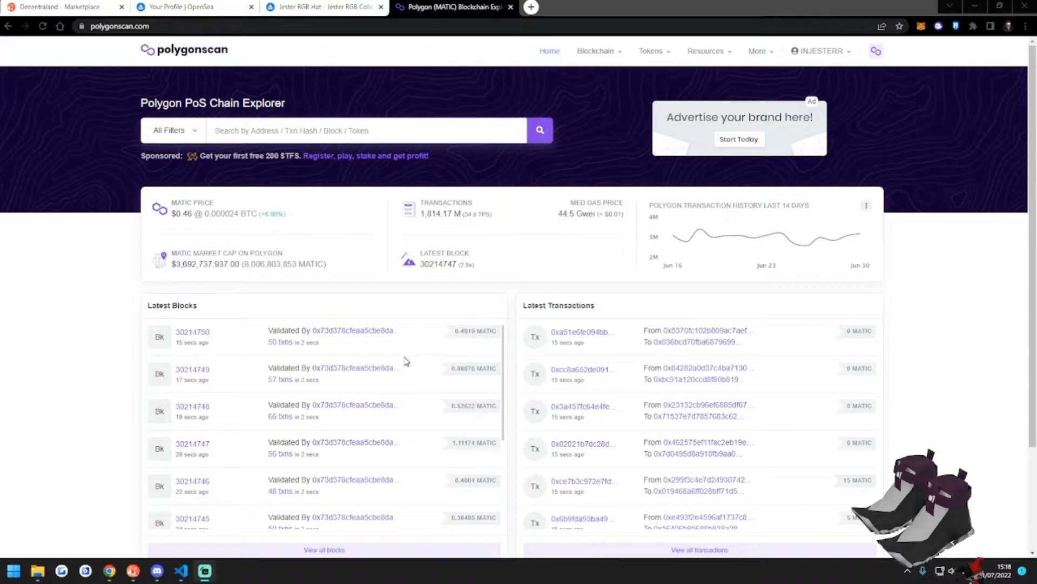
{"action": "left_click", "coordinate": [323, 7]}
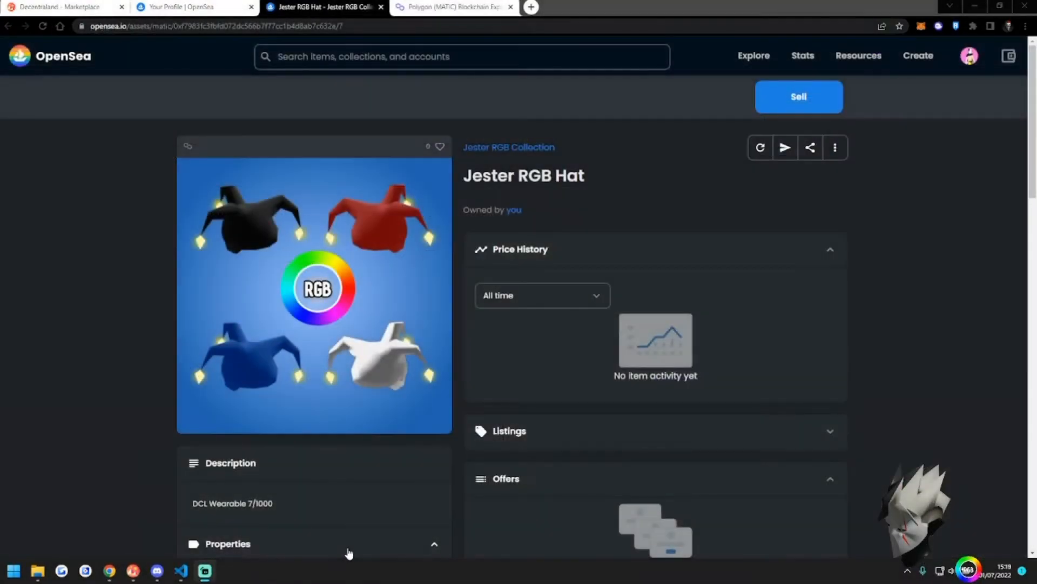
Transfer the Jester RGB Hat to the recipient address, approving it in the wallet.
{"action": "left_click", "coordinate": [784, 147]}
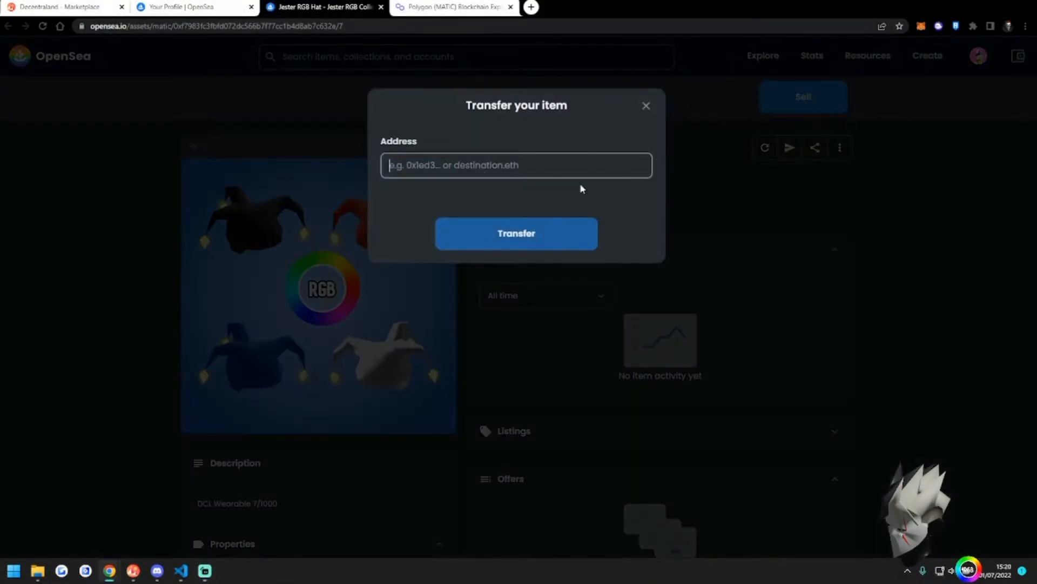
{"action": "left_click", "coordinate": [515, 233]}
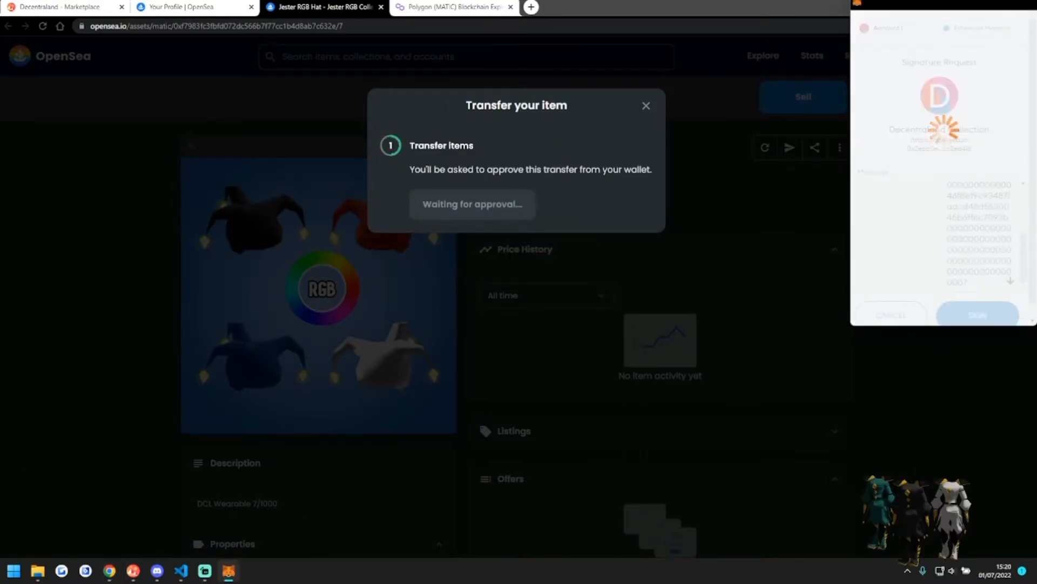
{"action": "left_click", "coordinate": [977, 315]}
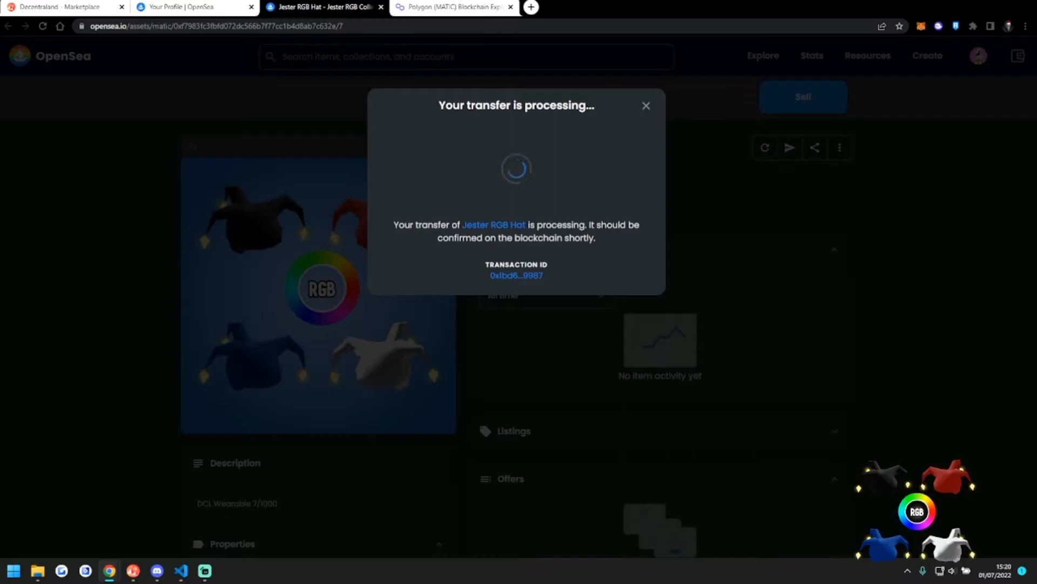
{"action": "left_click", "coordinate": [452, 8]}
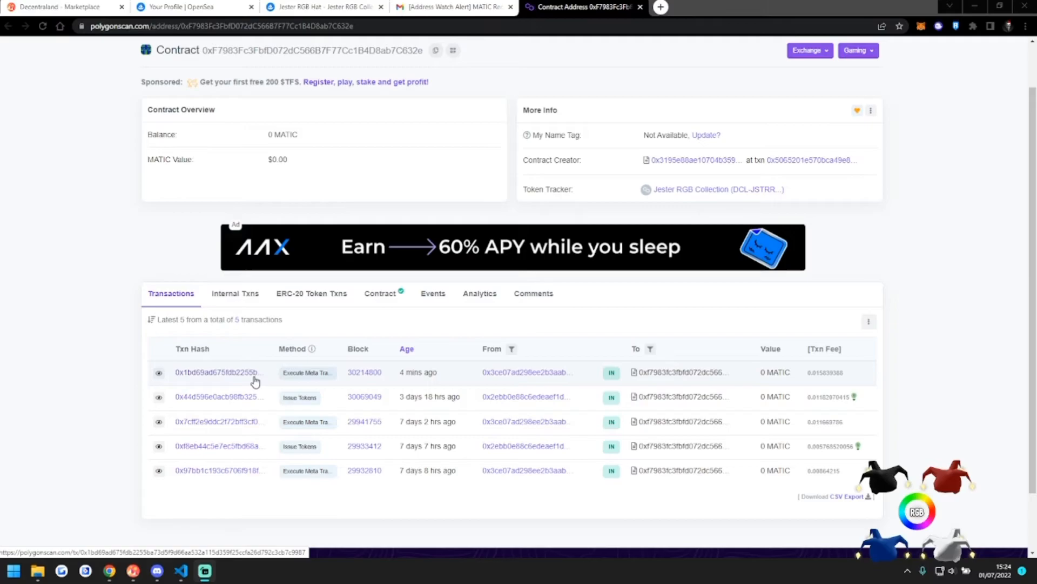
View the newest transaction: successful transfer of Jester RGB Hat token ID 7.
{"action": "left_click", "coordinate": [218, 372]}
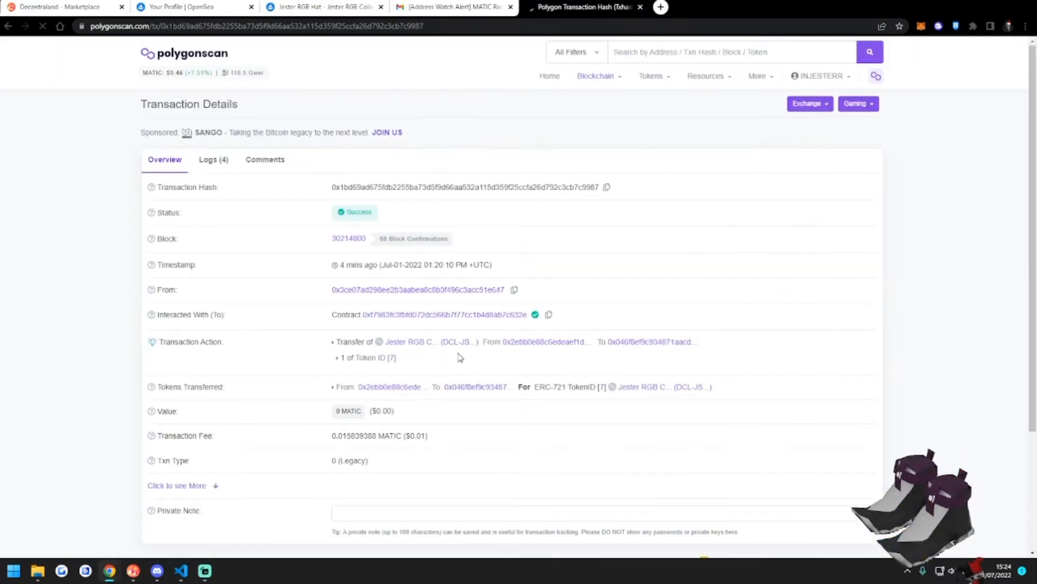